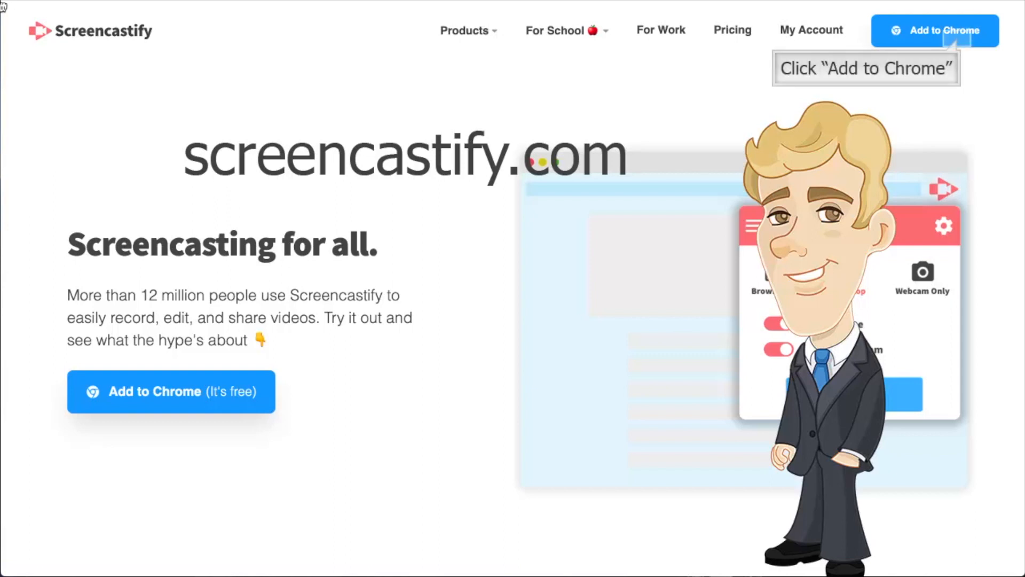
{"action": "mouse_move", "coordinate": [935, 31]}
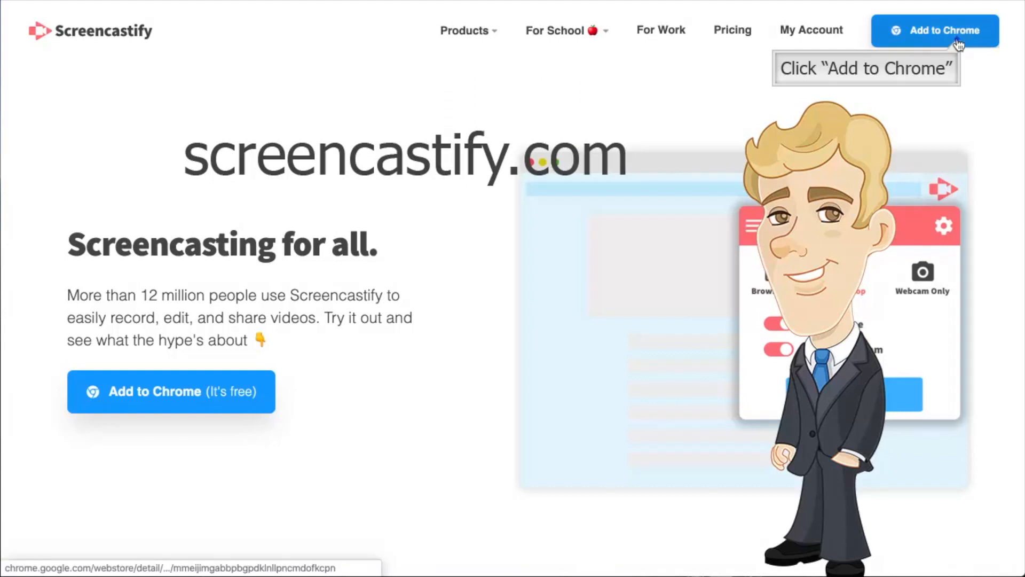
- Add the Screencastify extension to Chrome and confirm the installation
{"action": "left_click", "coordinate": [934, 30]}
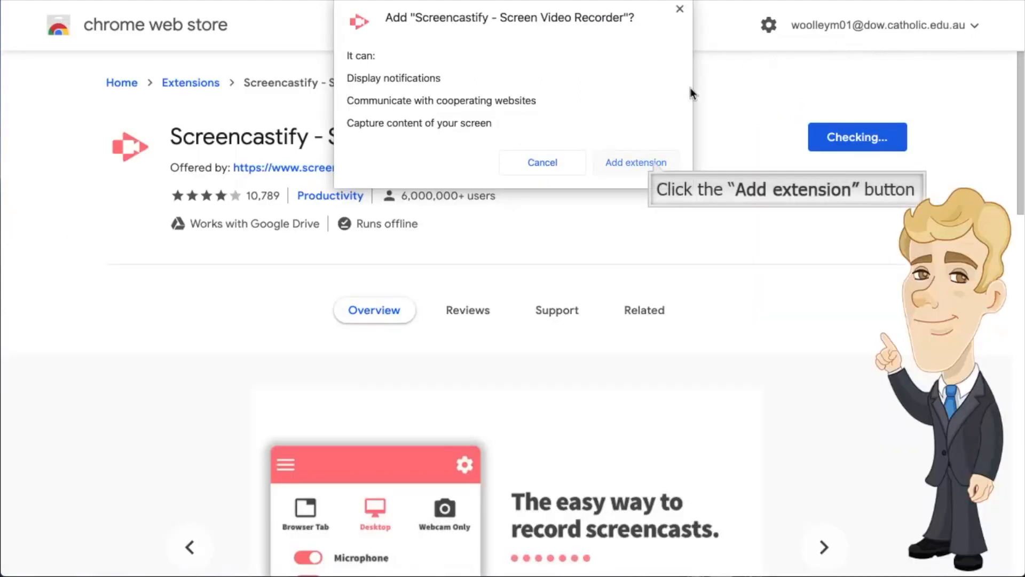
{"action": "left_click", "coordinate": [634, 162]}
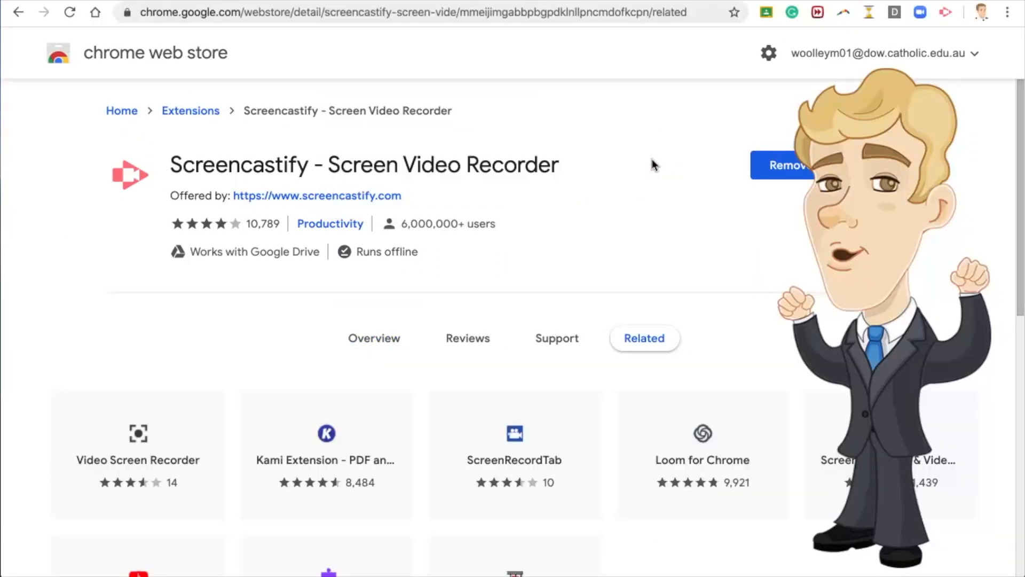
{"action": "mouse_move", "coordinate": [948, 26]}
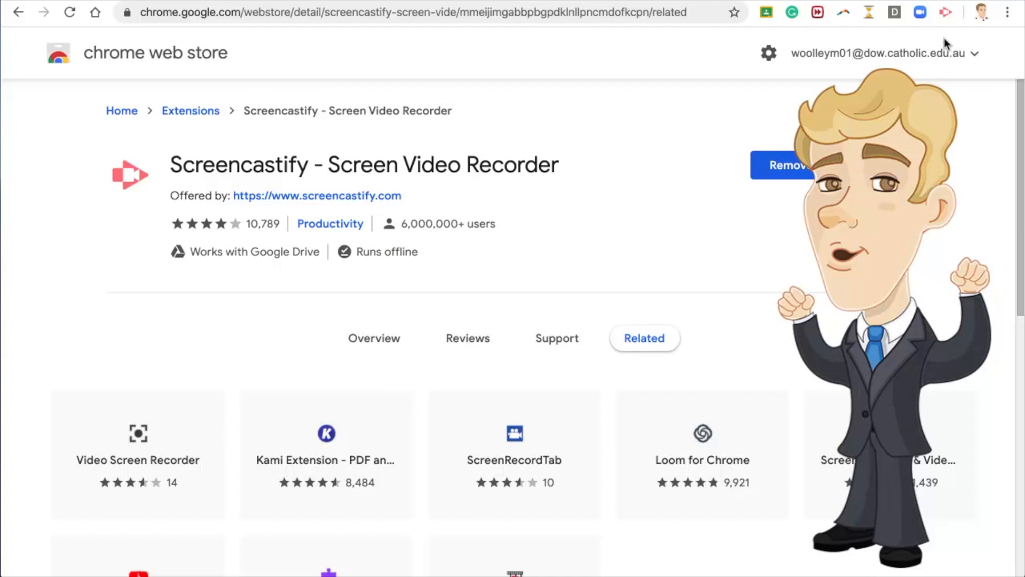
{"action": "mouse_move", "coordinate": [947, 20]}
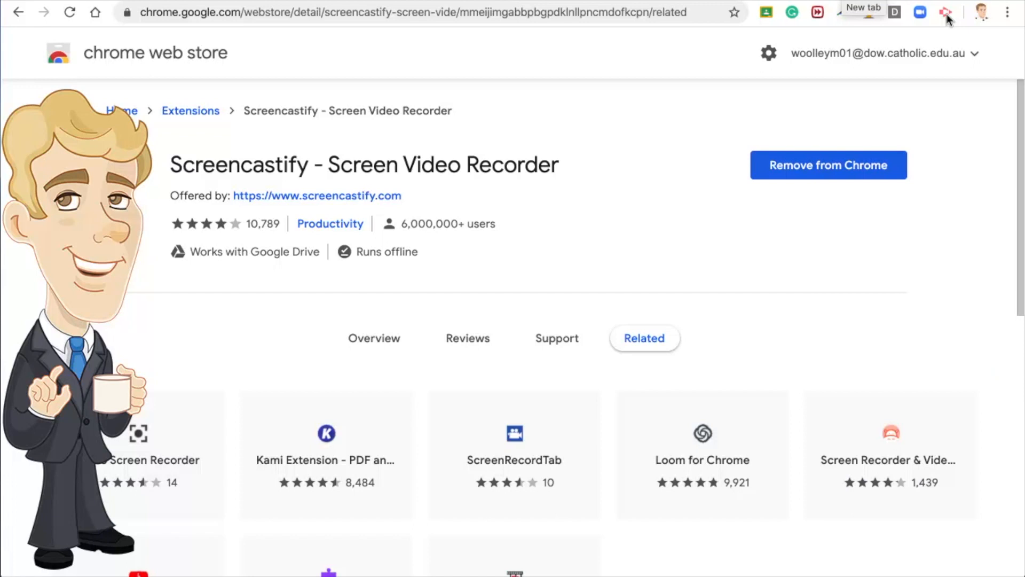
{"action": "mouse_move", "coordinate": [946, 11]}
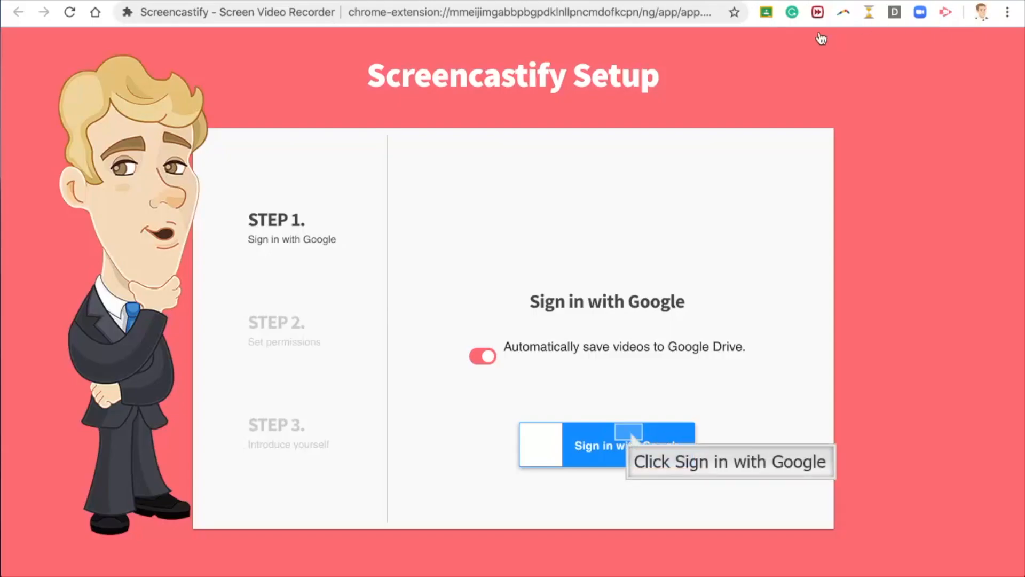
- Sign in with Google and allow camera, microphone and drawing tool permissions
{"action": "left_click", "coordinate": [605, 446]}
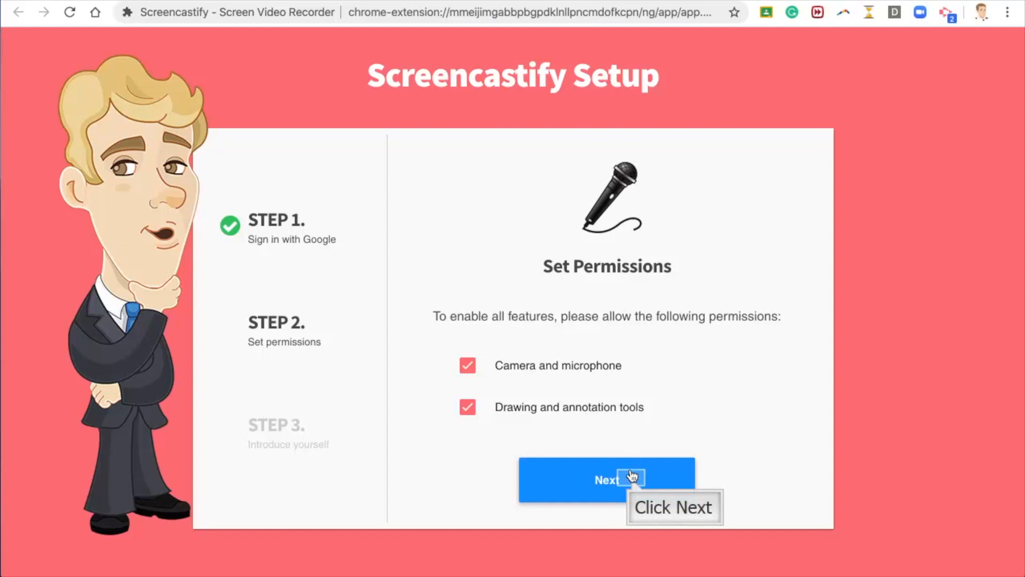
{"action": "left_click", "coordinate": [606, 479]}
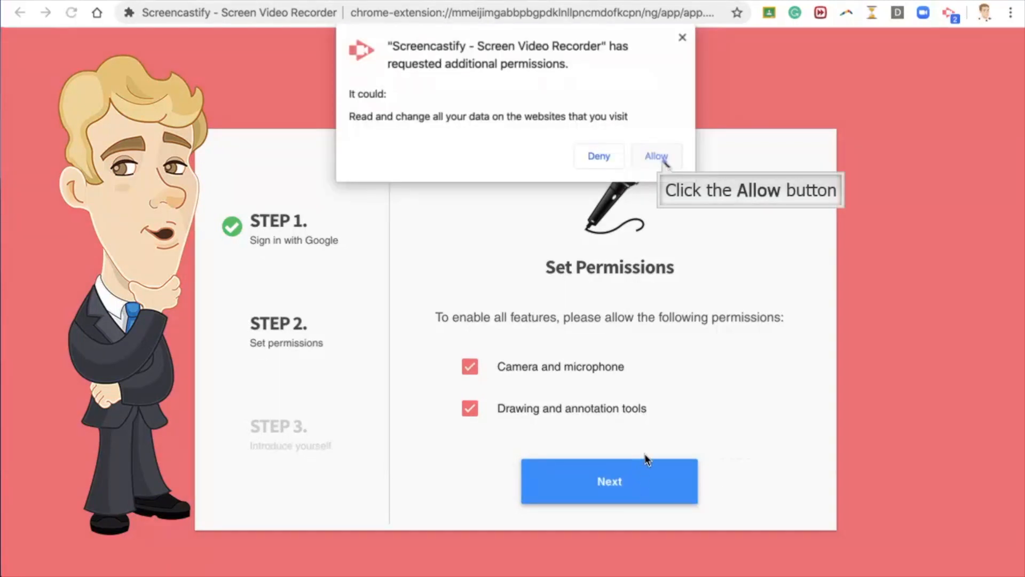
{"action": "left_click", "coordinate": [656, 156]}
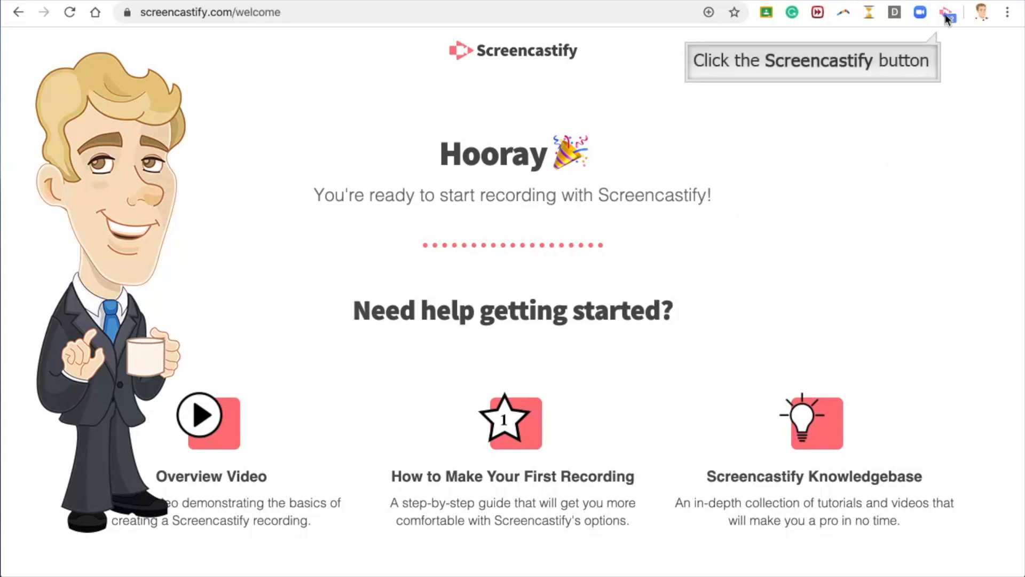
- Record the browser tab from the Screencastify toolbar popup with microphone and webcam
{"action": "left_click", "coordinate": [944, 12]}
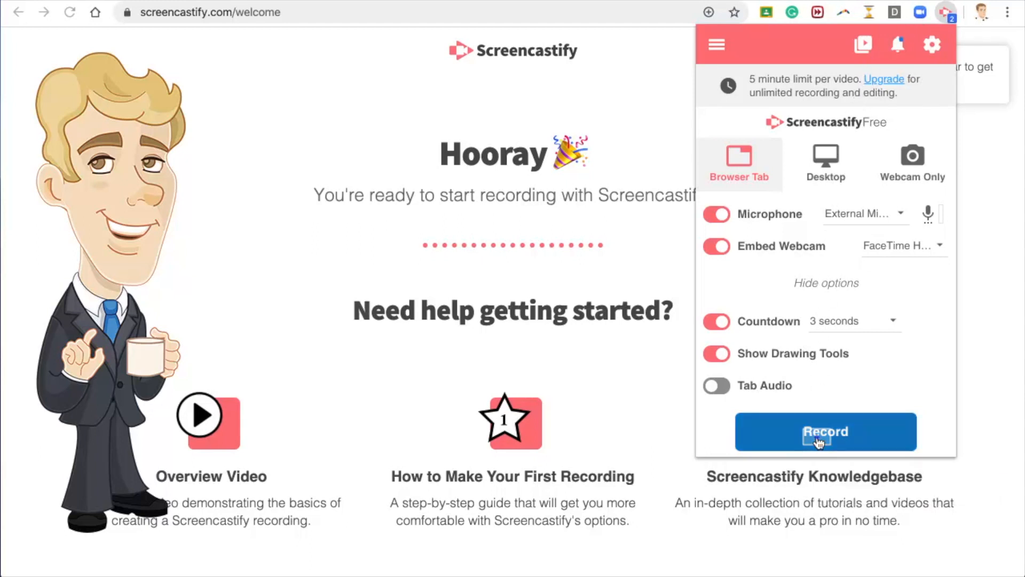
{"action": "left_click", "coordinate": [824, 431]}
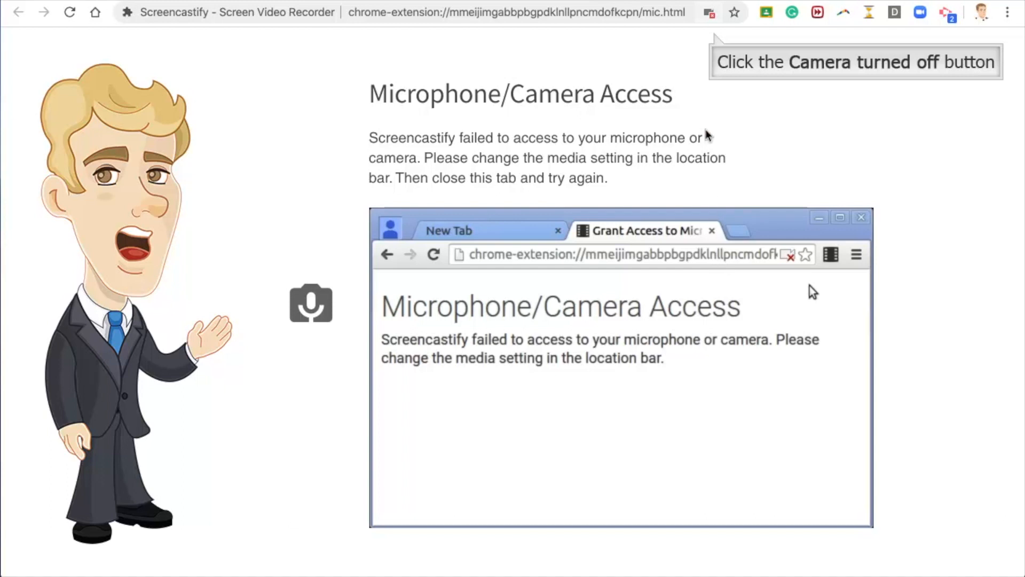
- Open macOS camera privacy preferences from Chrome's camera-blocked address bar icon
{"action": "left_click", "coordinate": [708, 12]}
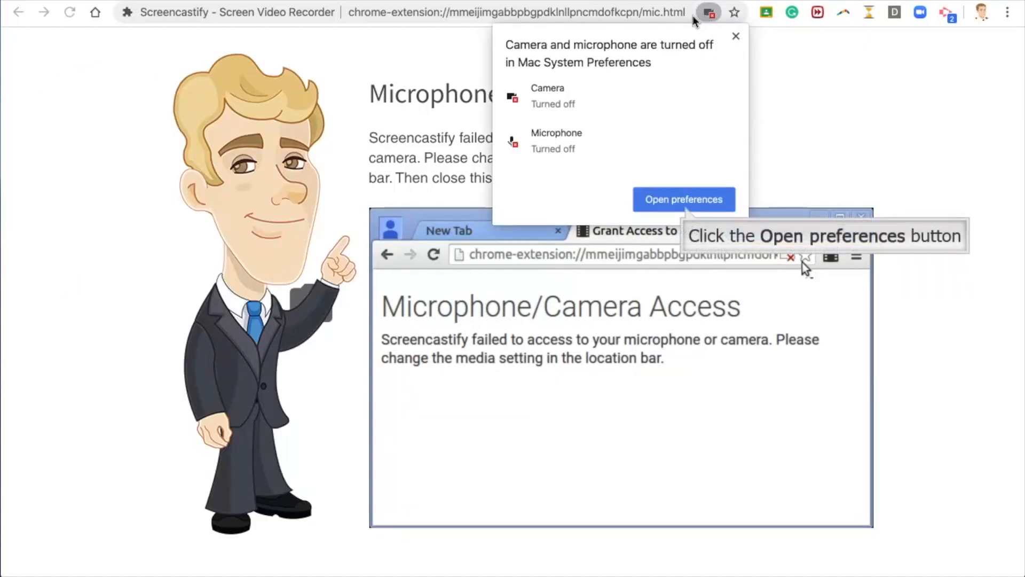
{"action": "left_click", "coordinate": [682, 199]}
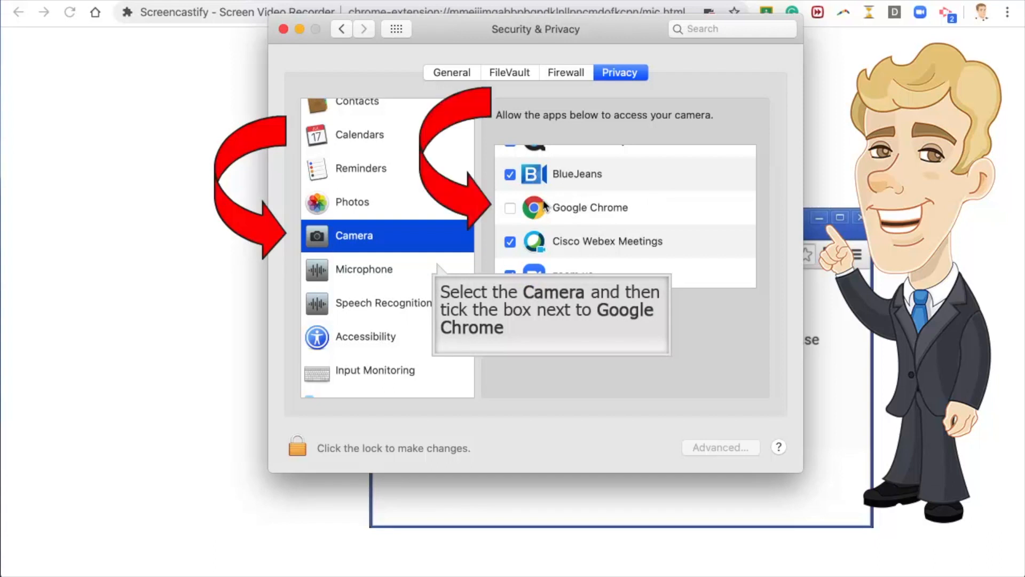
- Tick Google Chrome under Camera and Microphone privacy, postponing the Chrome restart
{"action": "left_click", "coordinate": [509, 208]}
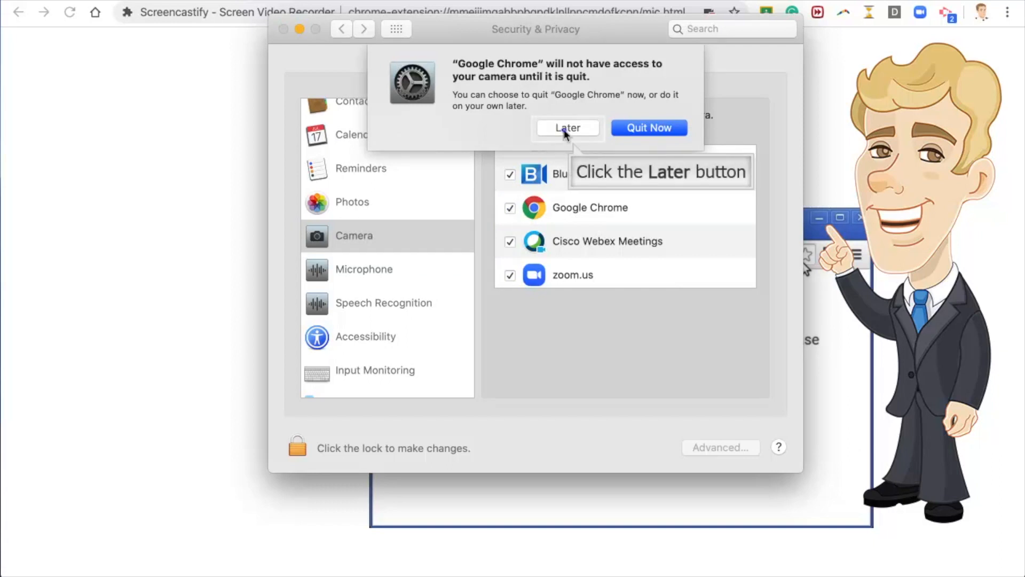
{"action": "left_click", "coordinate": [567, 128]}
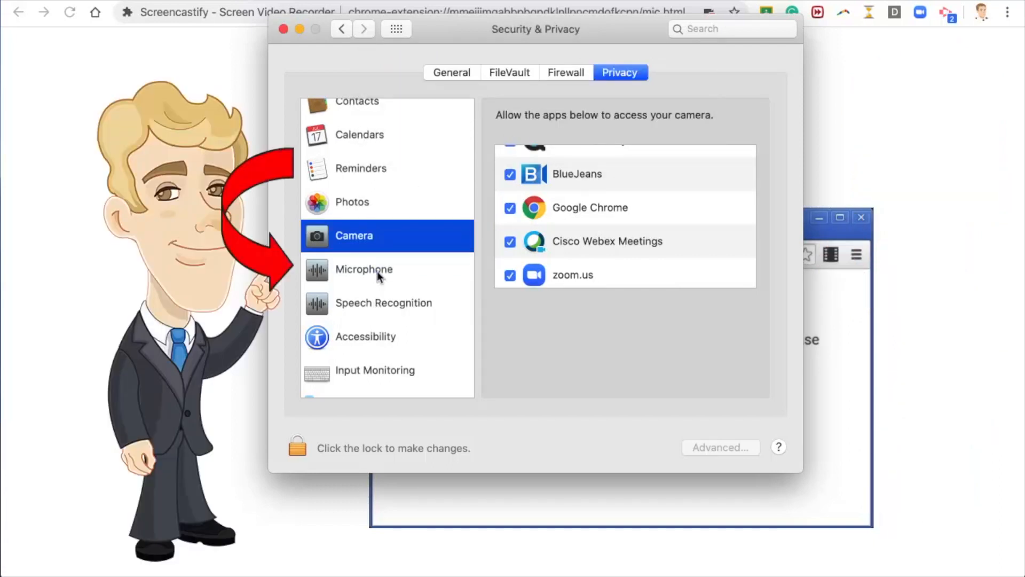
{"action": "left_click", "coordinate": [364, 269]}
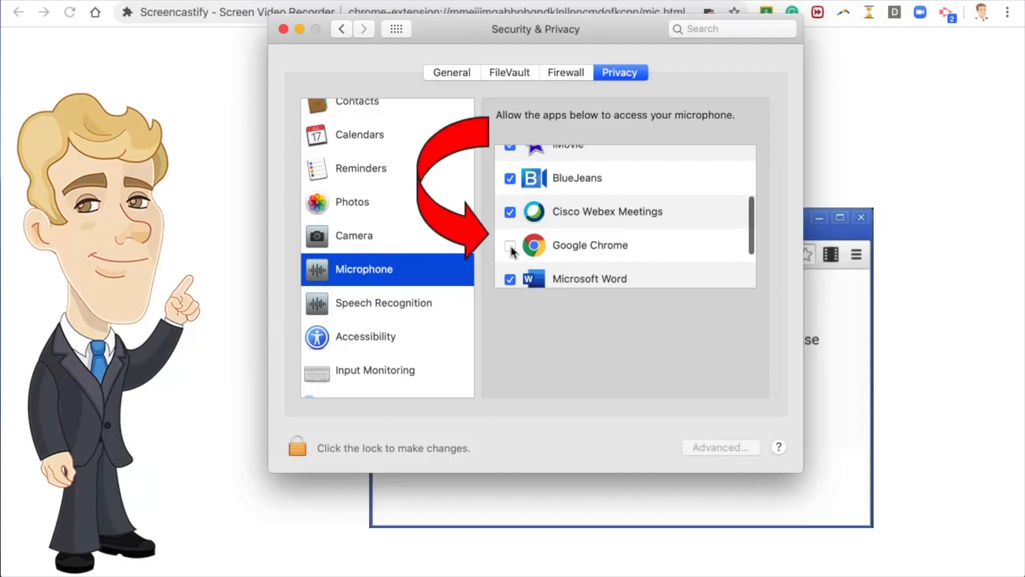
{"action": "left_click", "coordinate": [510, 245]}
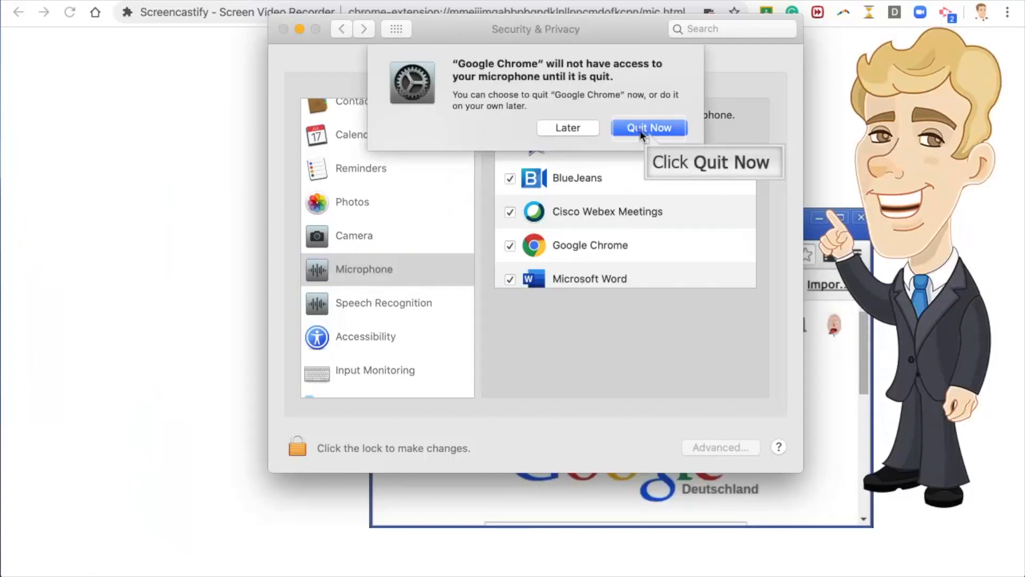